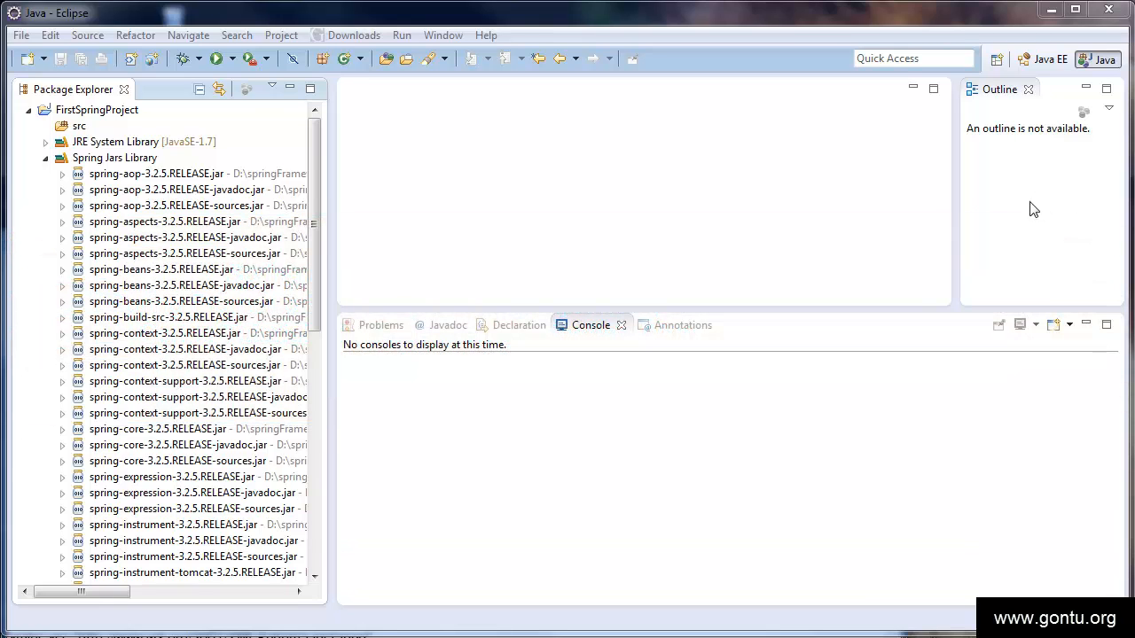
mouse_move(437, 218)
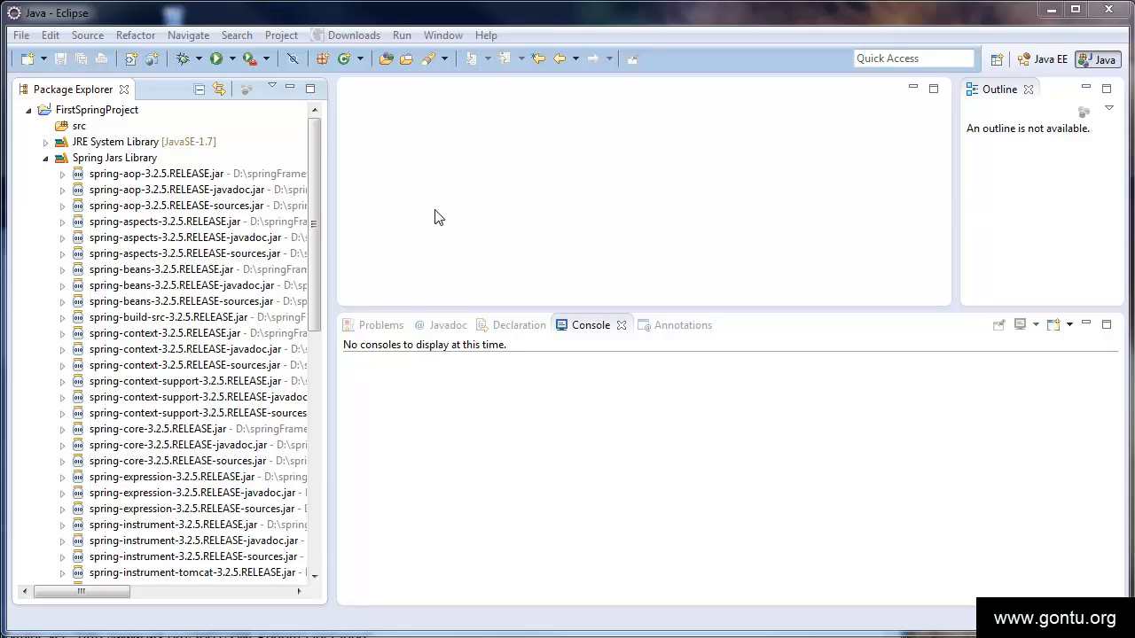
mouse_move(121, 131)
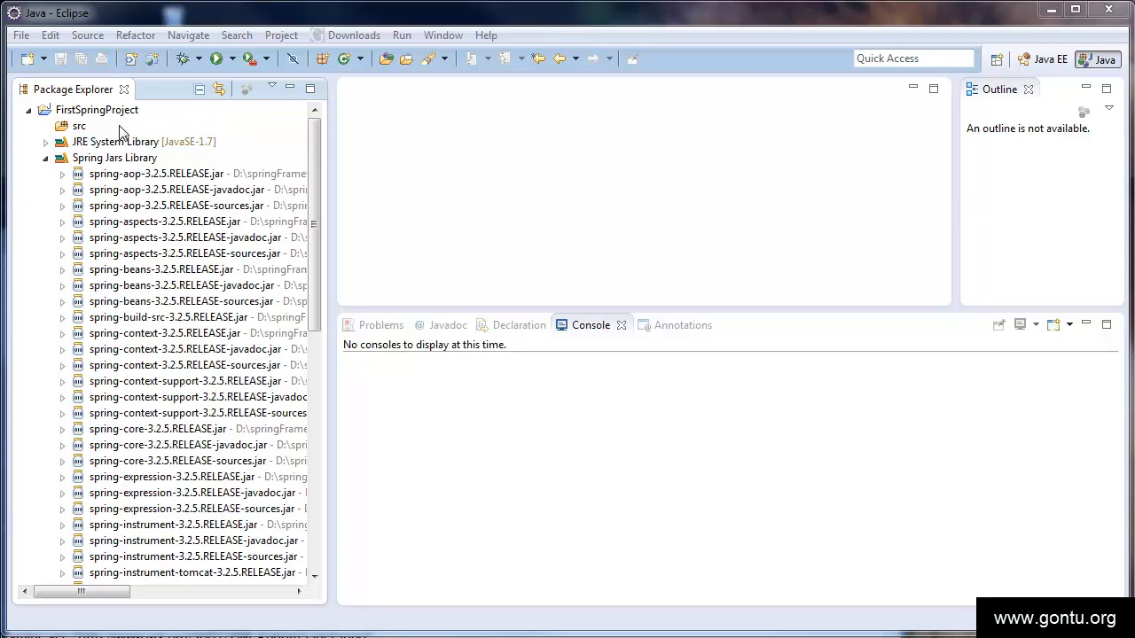
mouse_move(128, 128)
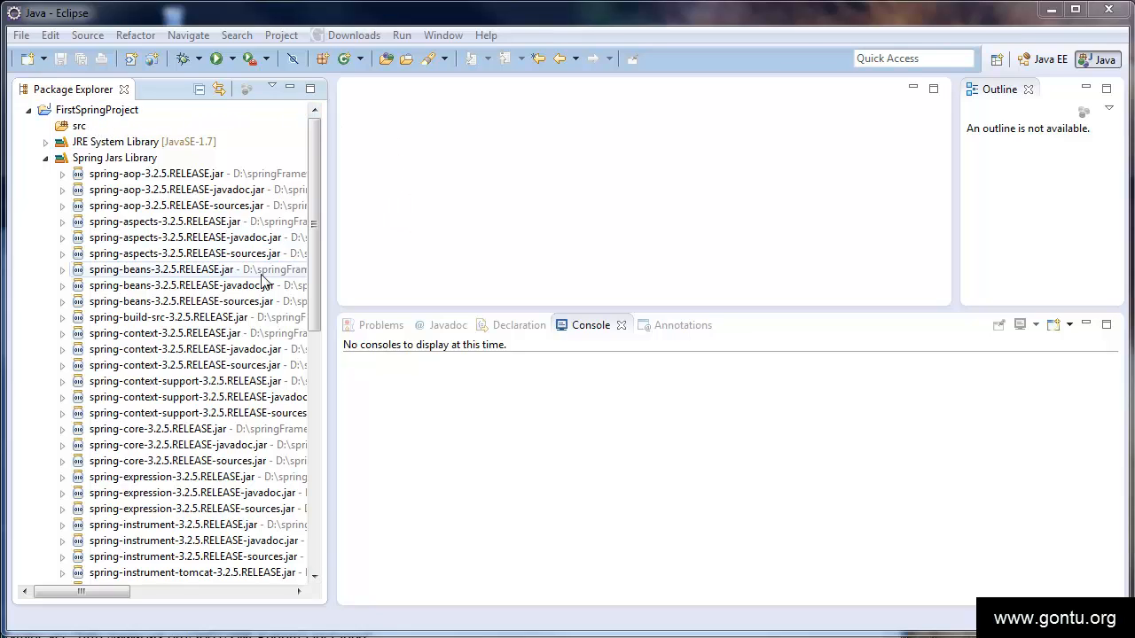
mouse_move(282, 273)
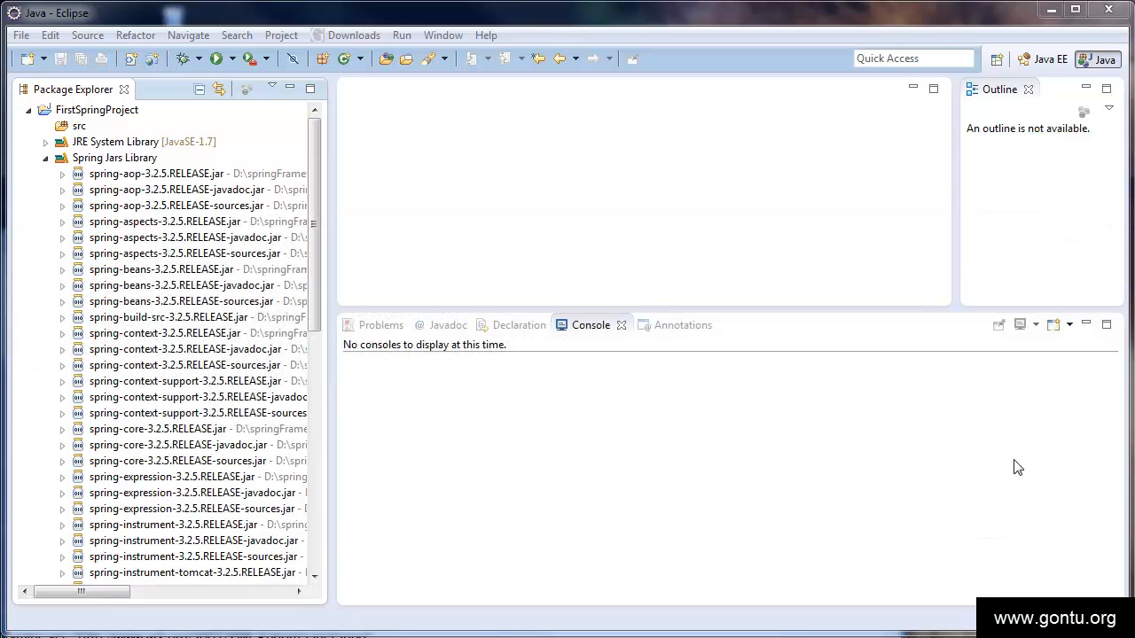
mouse_move(982, 461)
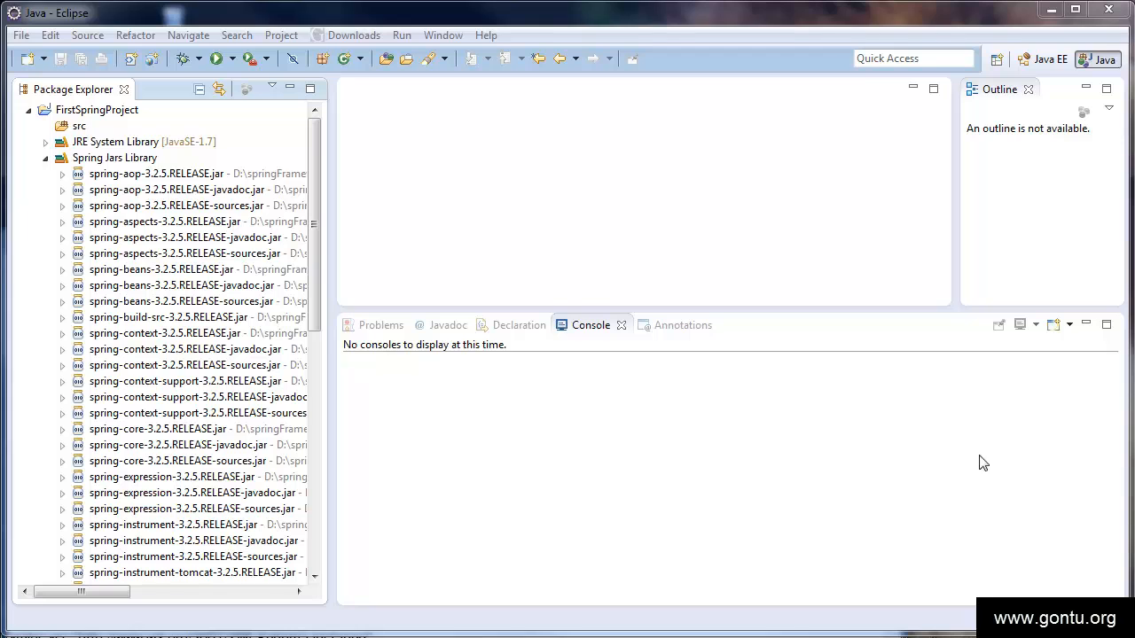
Create class Restaurant in new package org.gontuseries.springcore from the src folder's New > Class wizard
right_click(79, 126)
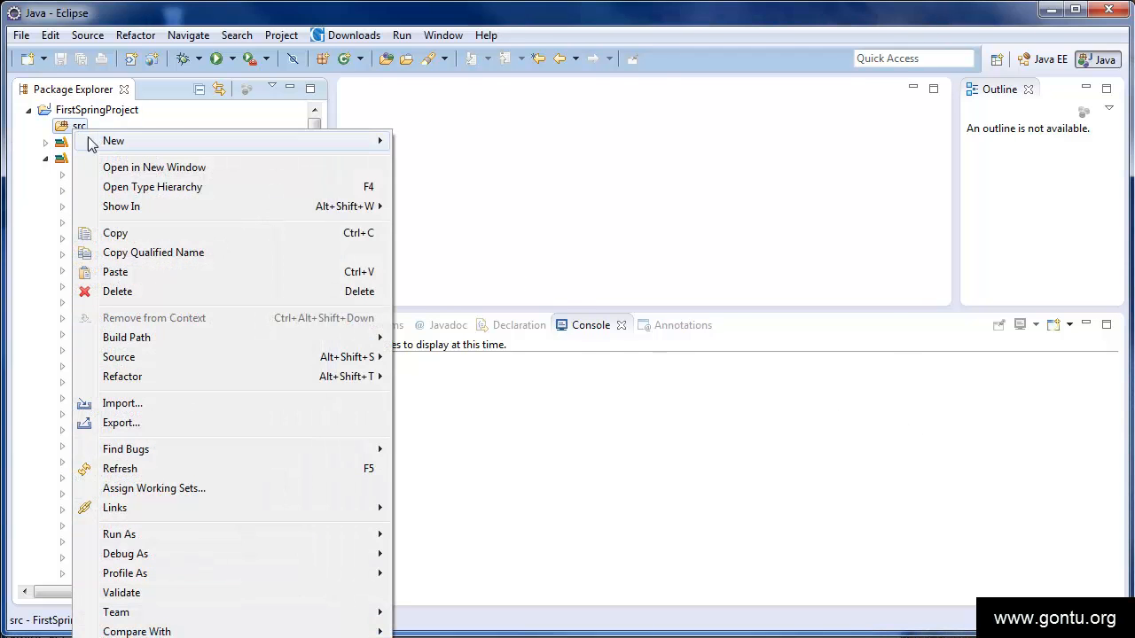
left_click(113, 140)
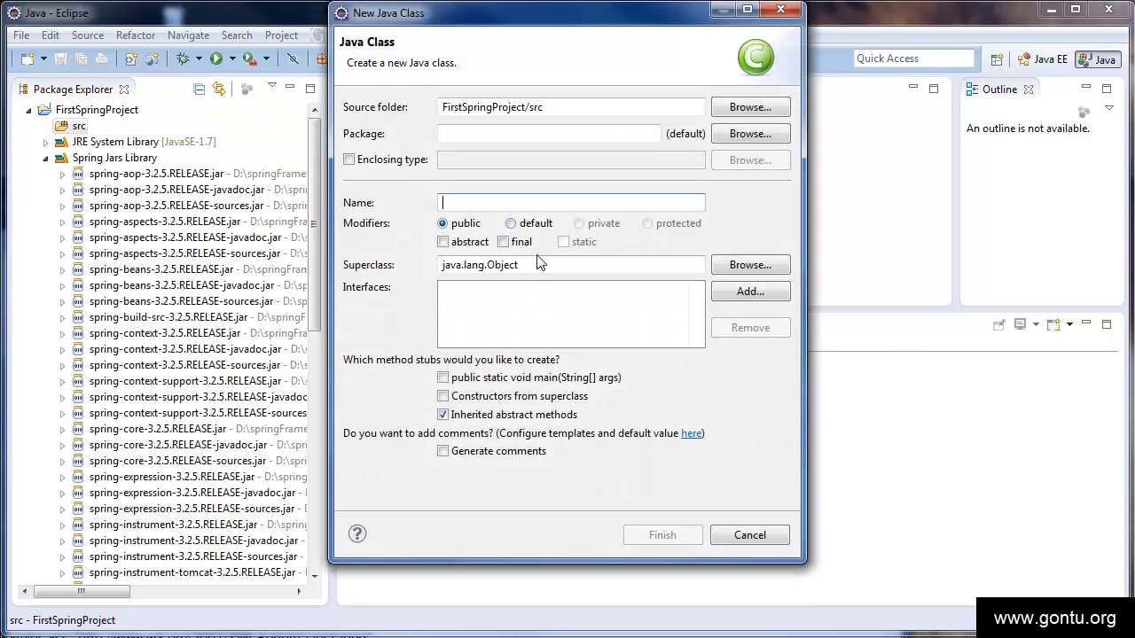
type("Restaruant")
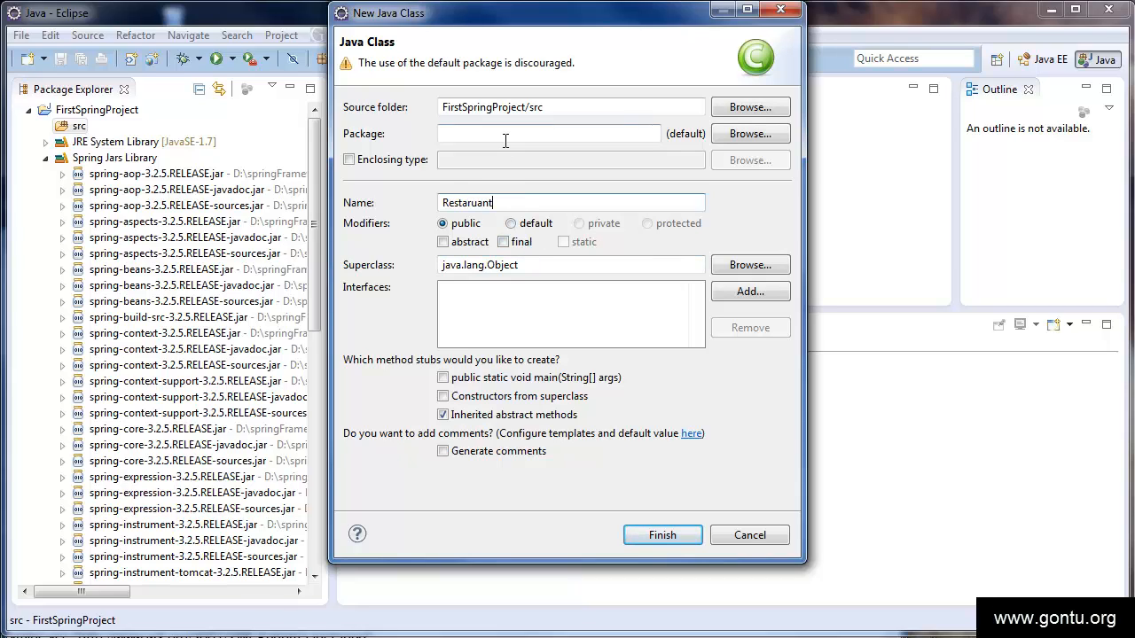
type("org.")
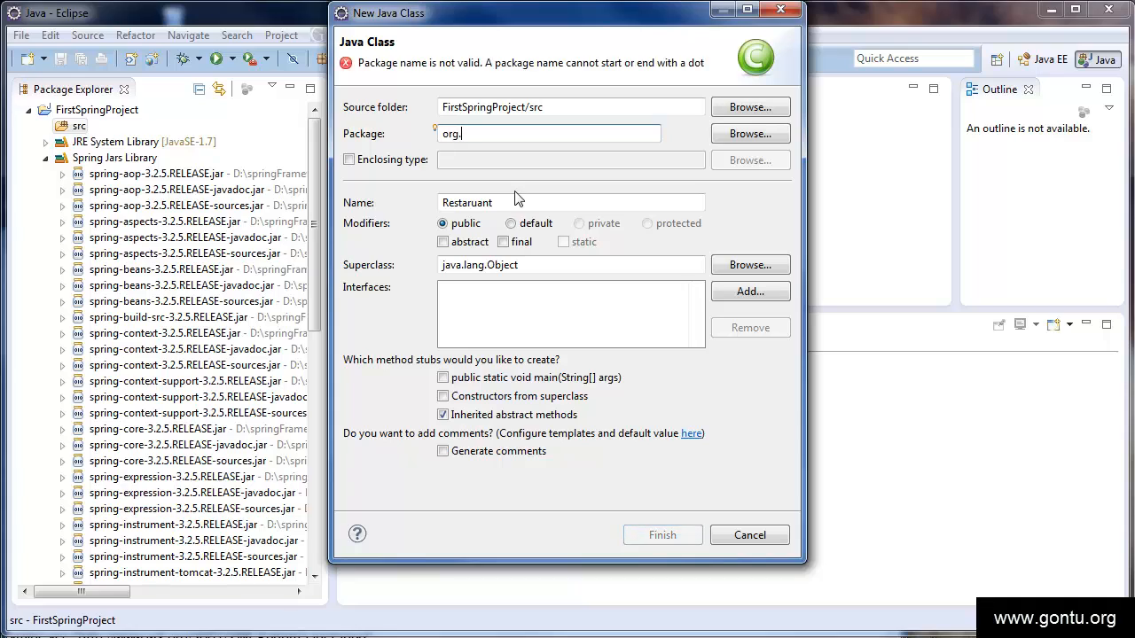
type("gontuseries")
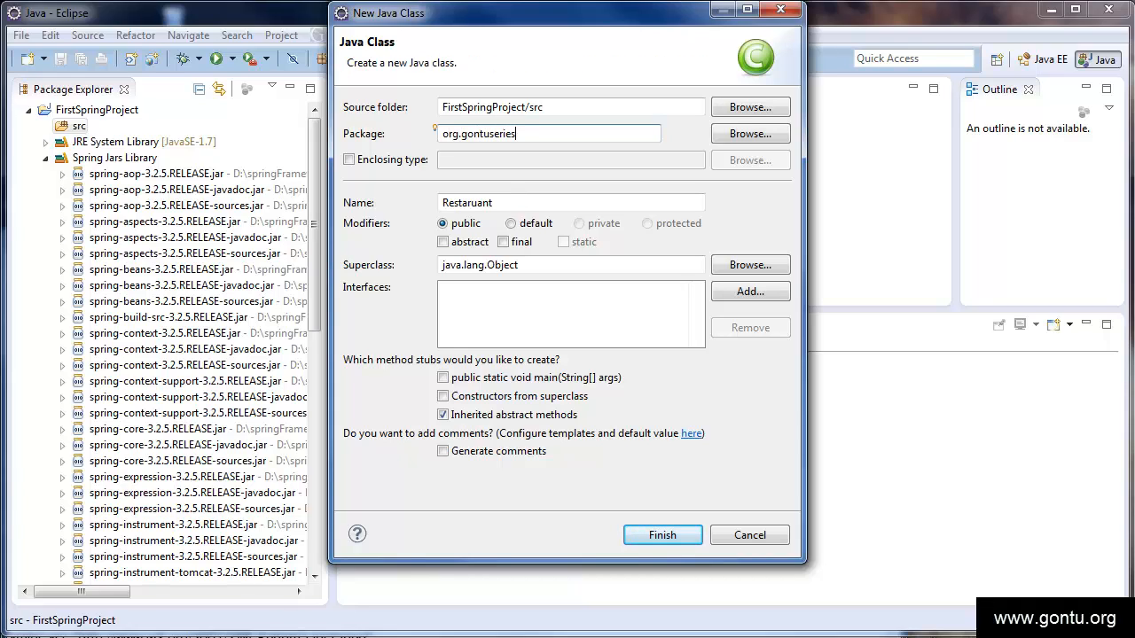
type(".springco")
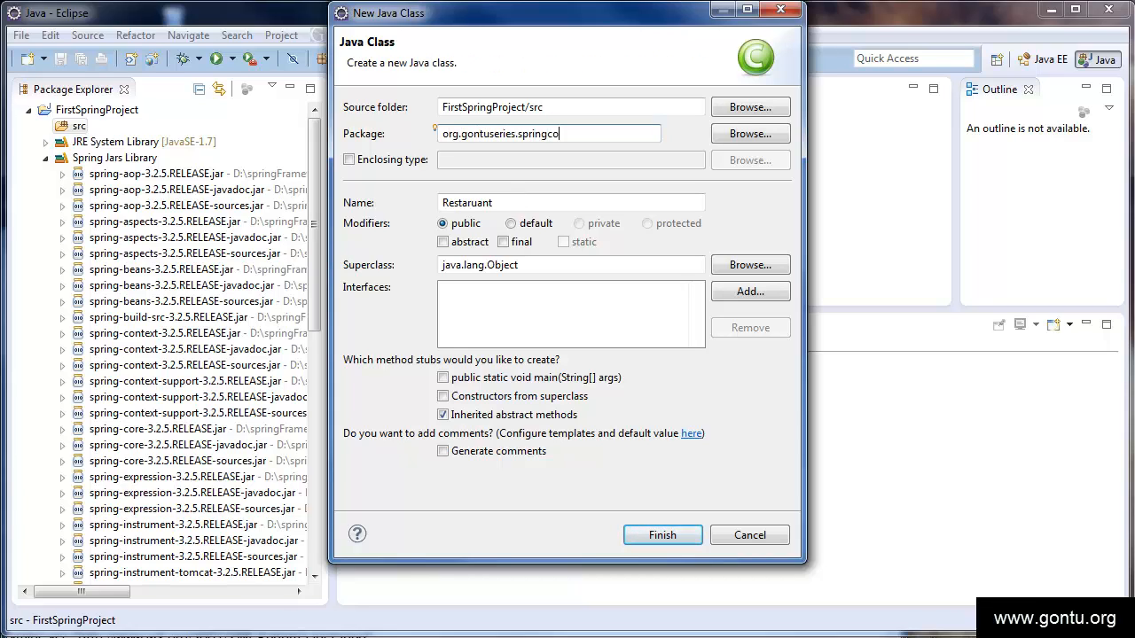
left_click(663, 535)
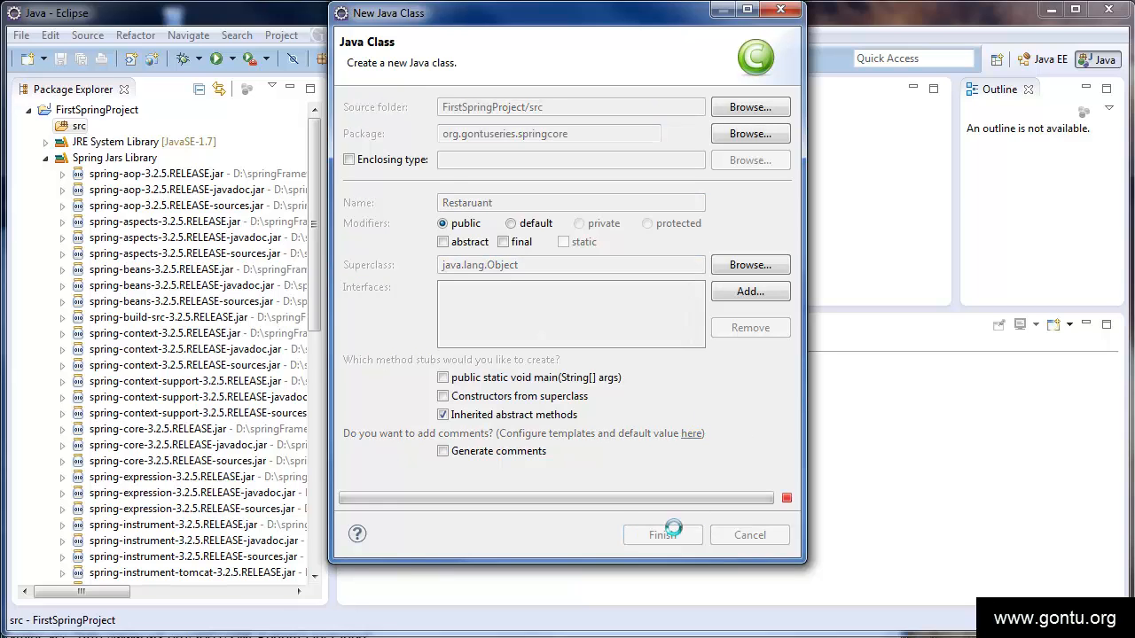
left_click(663, 535)
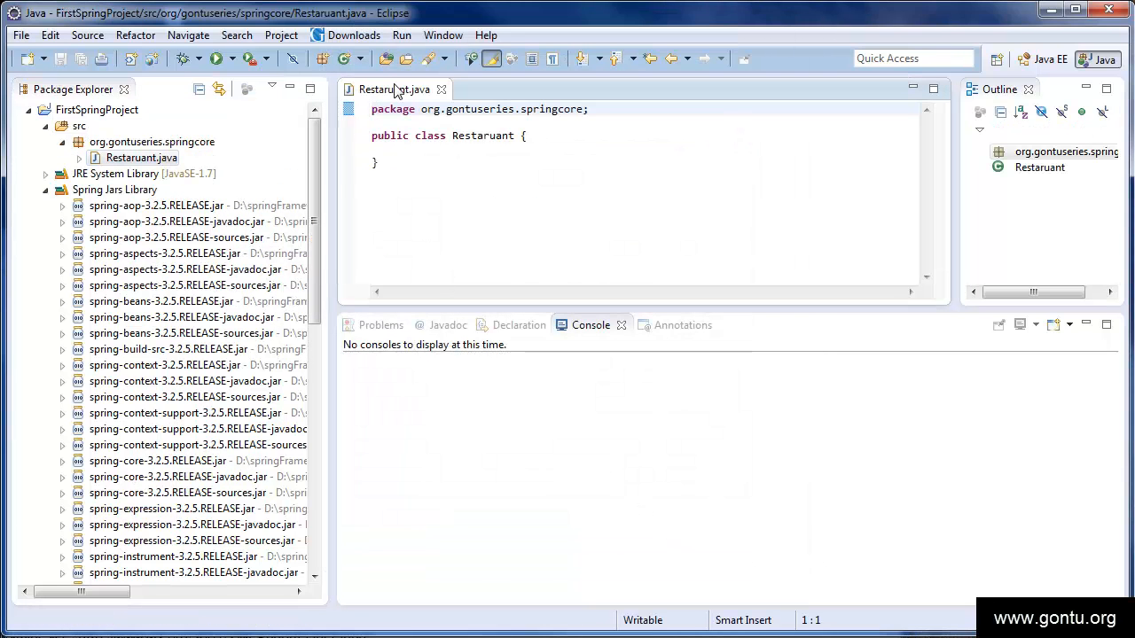
Maximize the Restaurant.java editor to write the greetCustomer method printing "Welcome to our Restaurant!!"
double_click(394, 88)
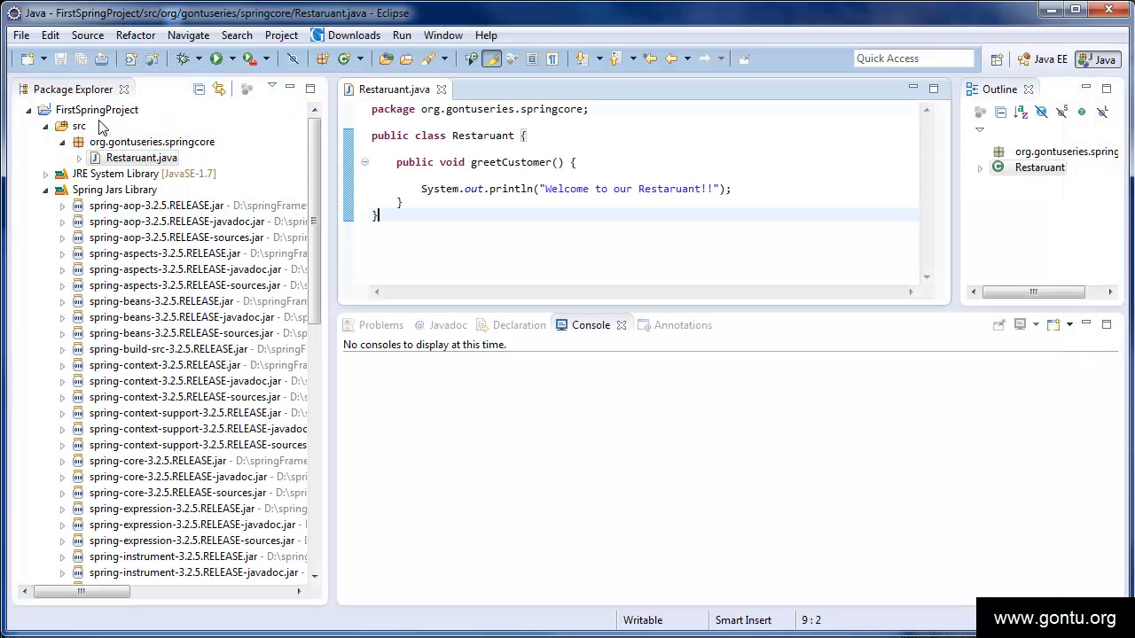
Create a new XML file named SpringConfig.xml in the src folder via New > Other > XML File
right_click(78, 126)
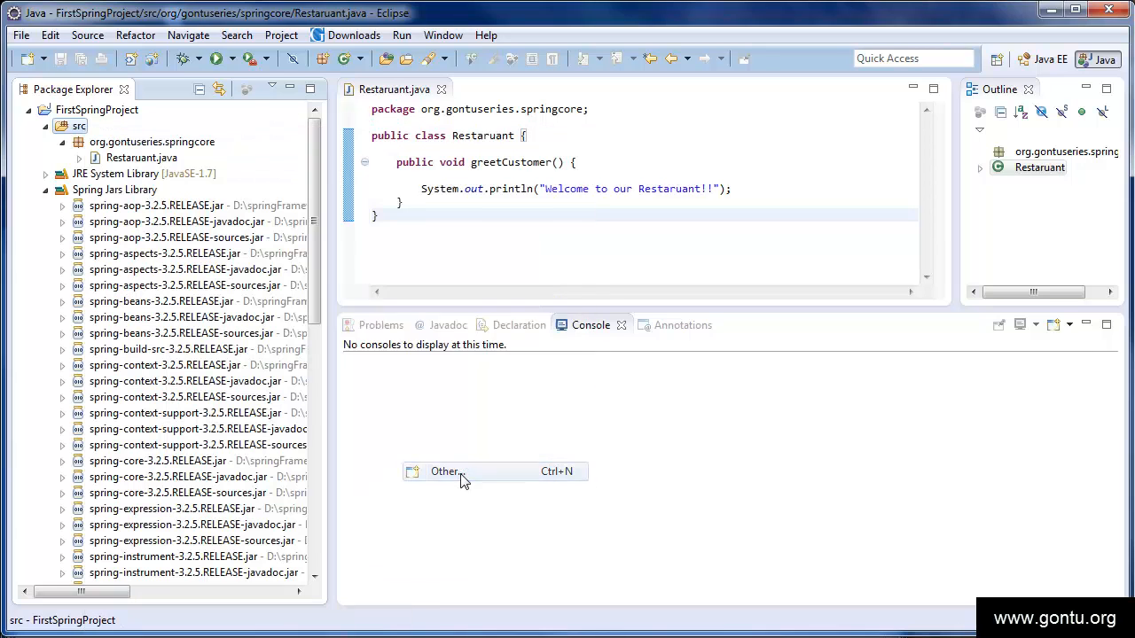
left_click(447, 472)
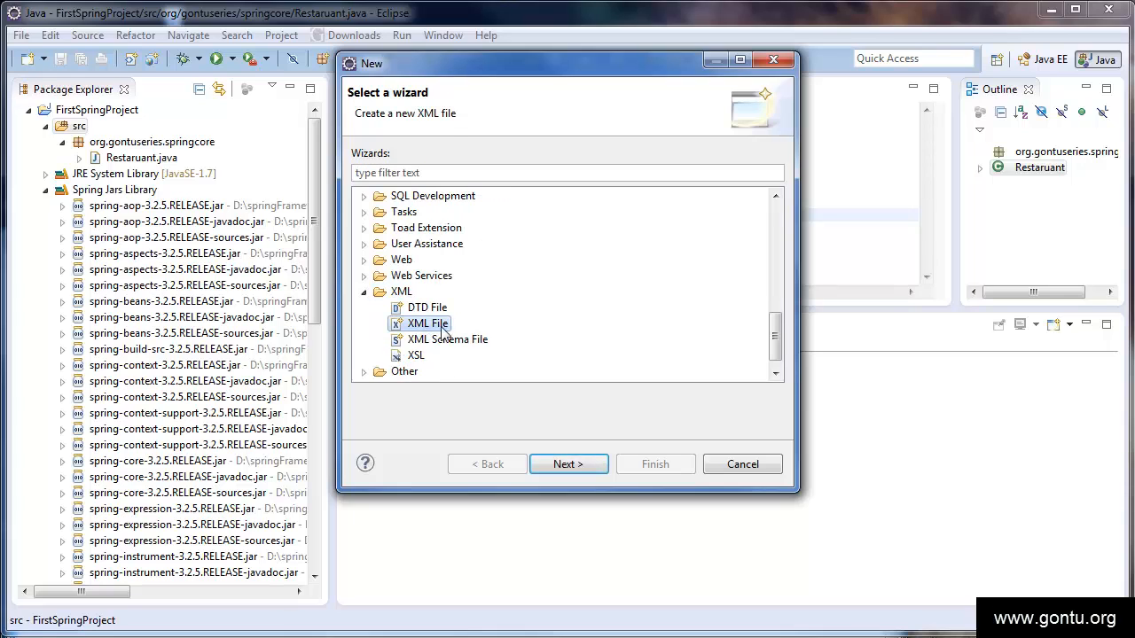
left_click(568, 464)
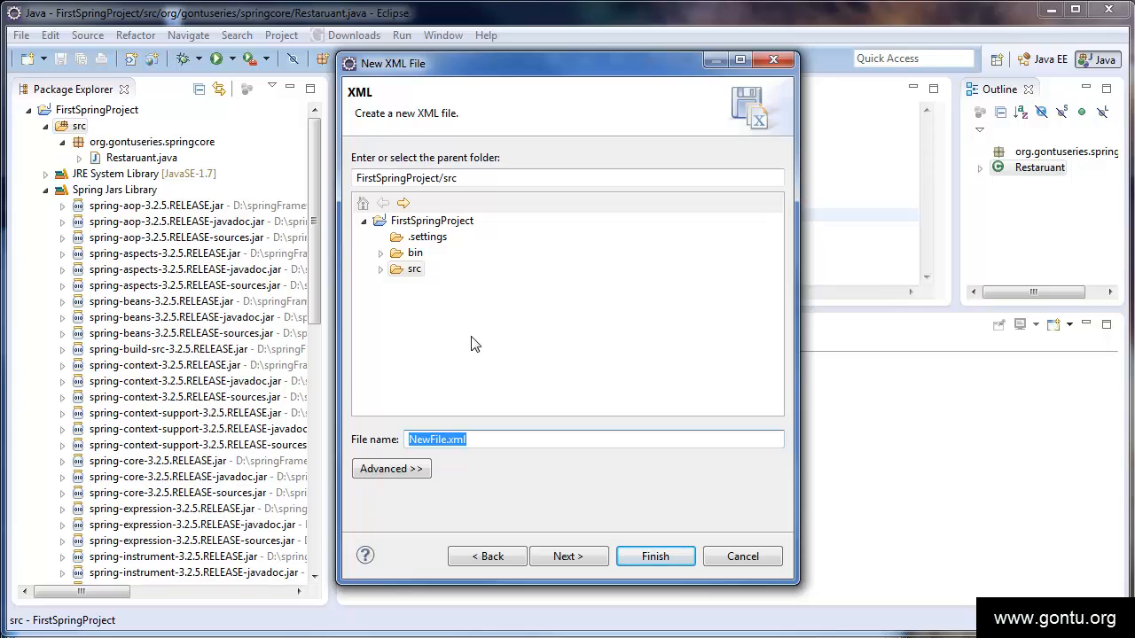
type("Spring")
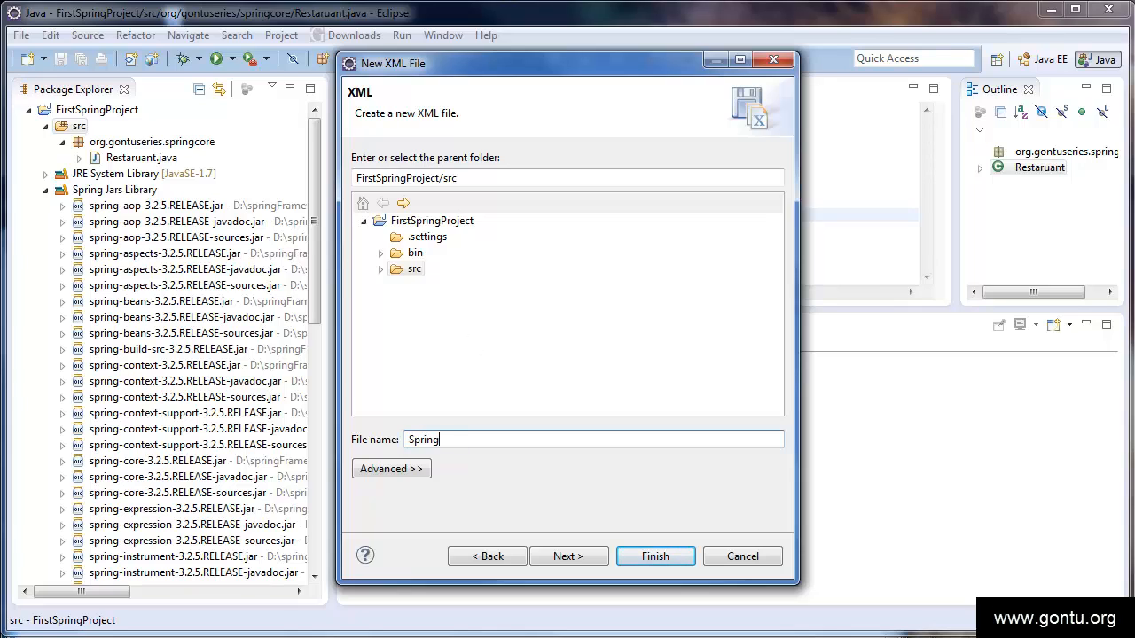
type("Config.xml")
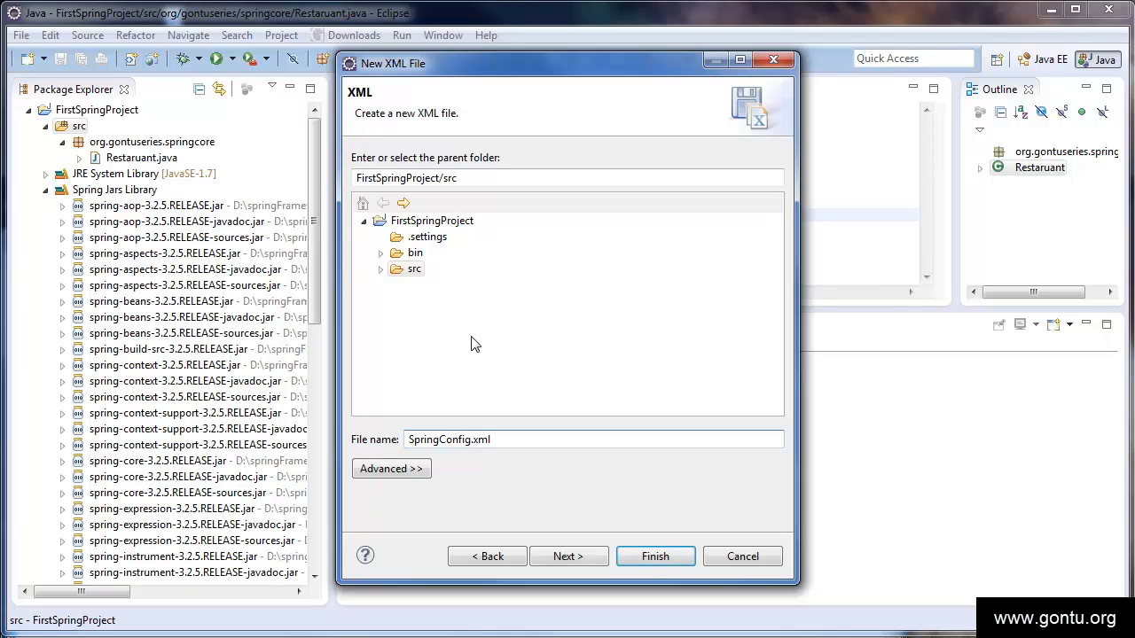
left_click(567, 557)
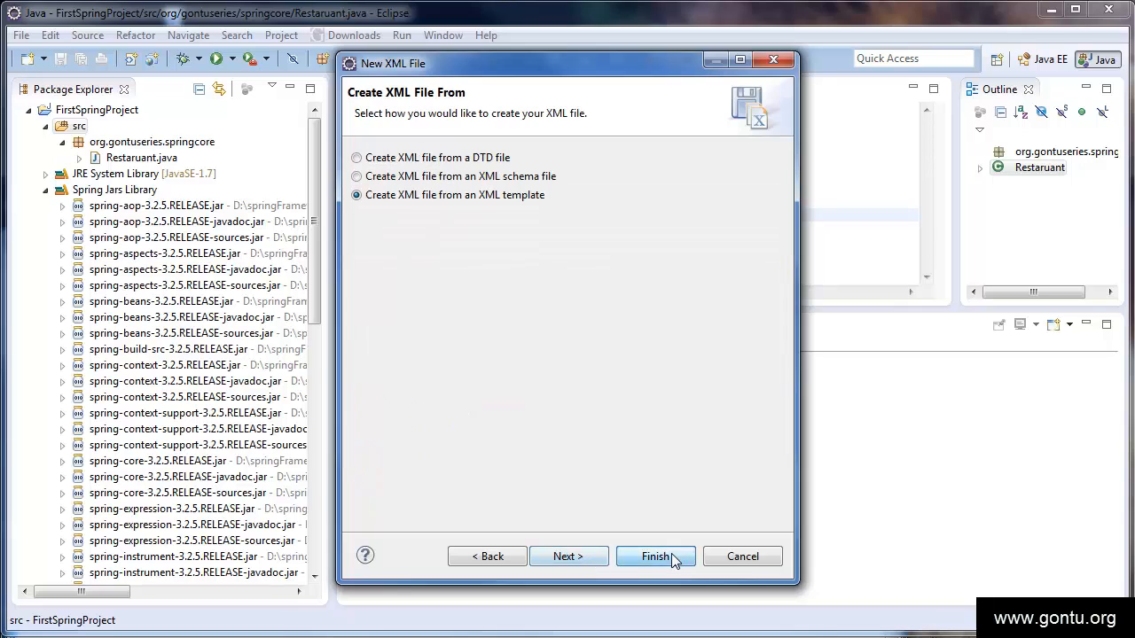
left_click(656, 557)
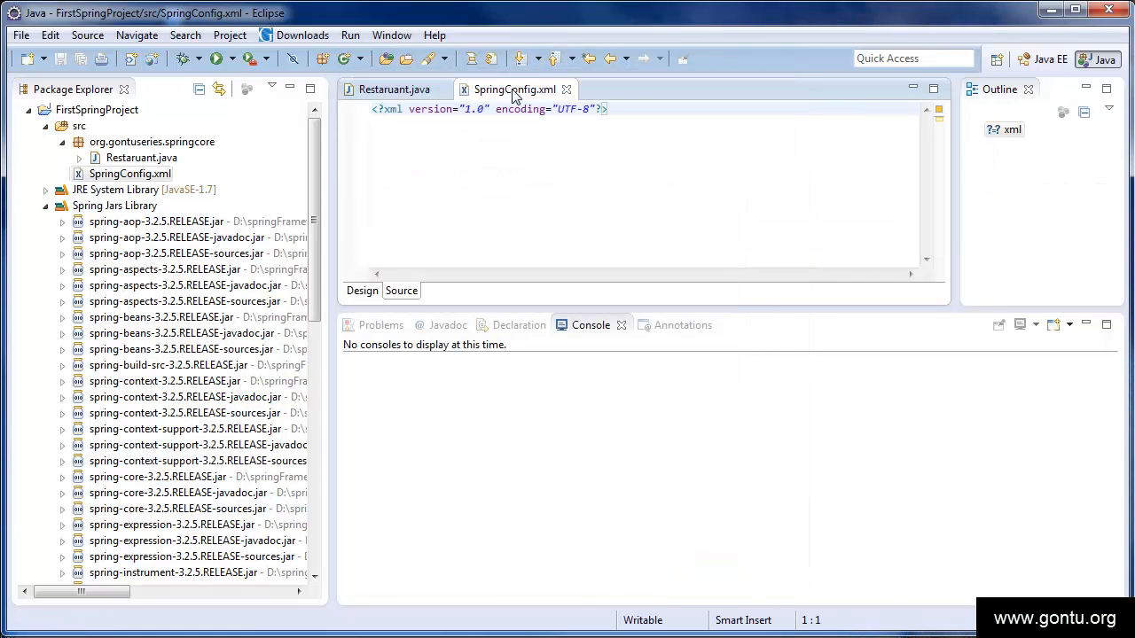
Maximize the SpringConfig.xml editor to write the beans root and restaruantBean for the Restaurant class
double_click(514, 89)
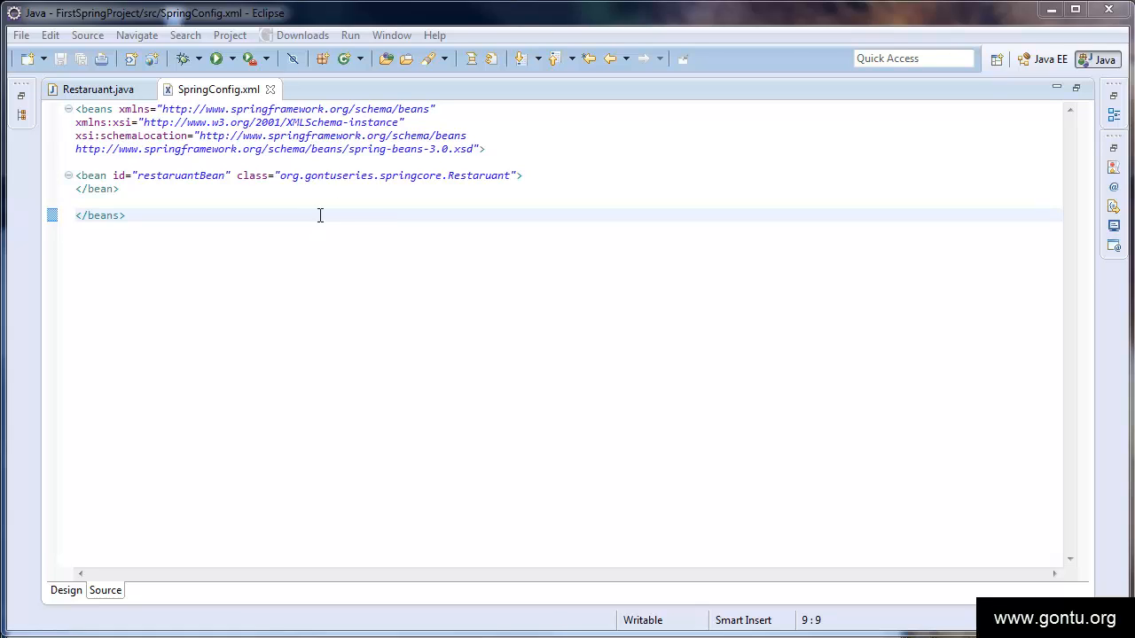
mouse_move(374, 199)
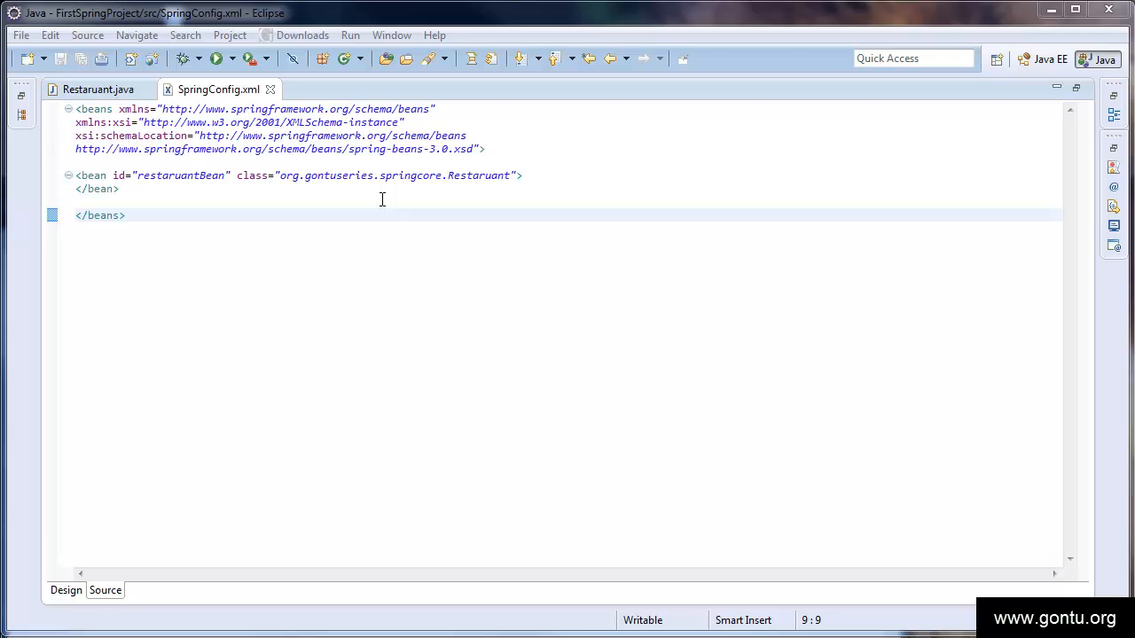
mouse_move(172, 201)
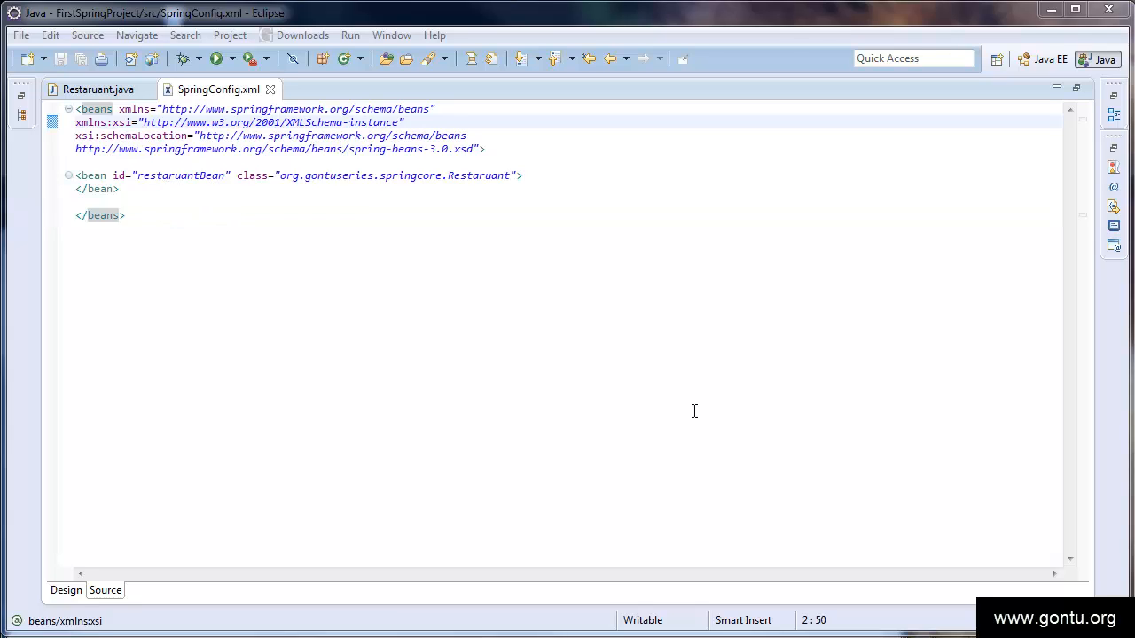
mouse_move(244, 282)
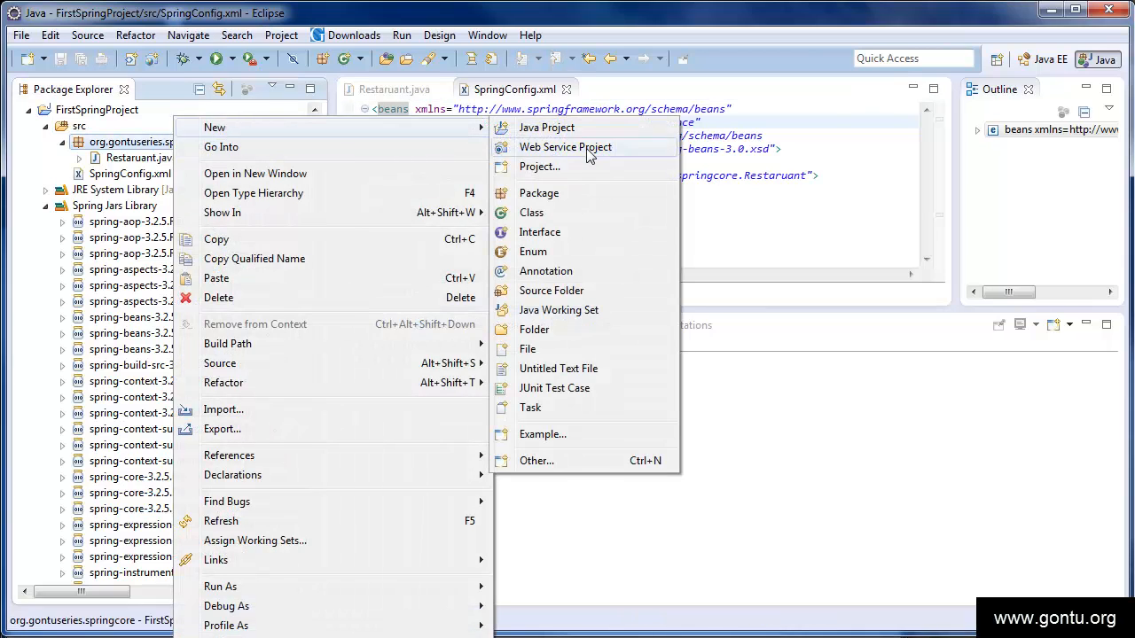
Create class TestSpringProject in the org.gontuseries.springcore package
left_click(532, 212)
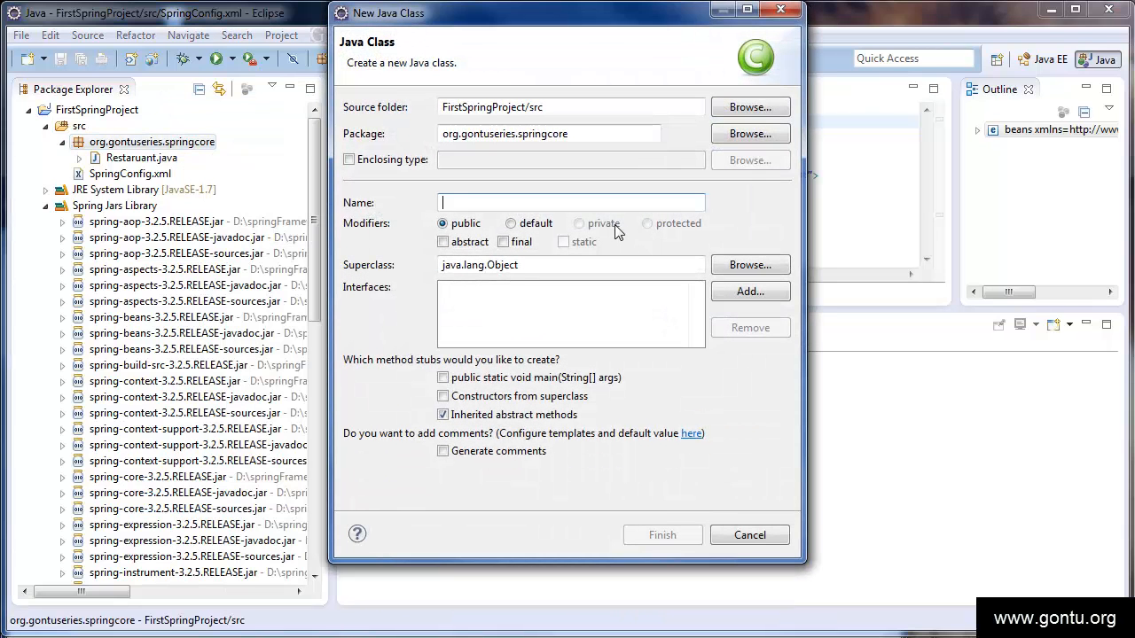
type("TestSpringProject")
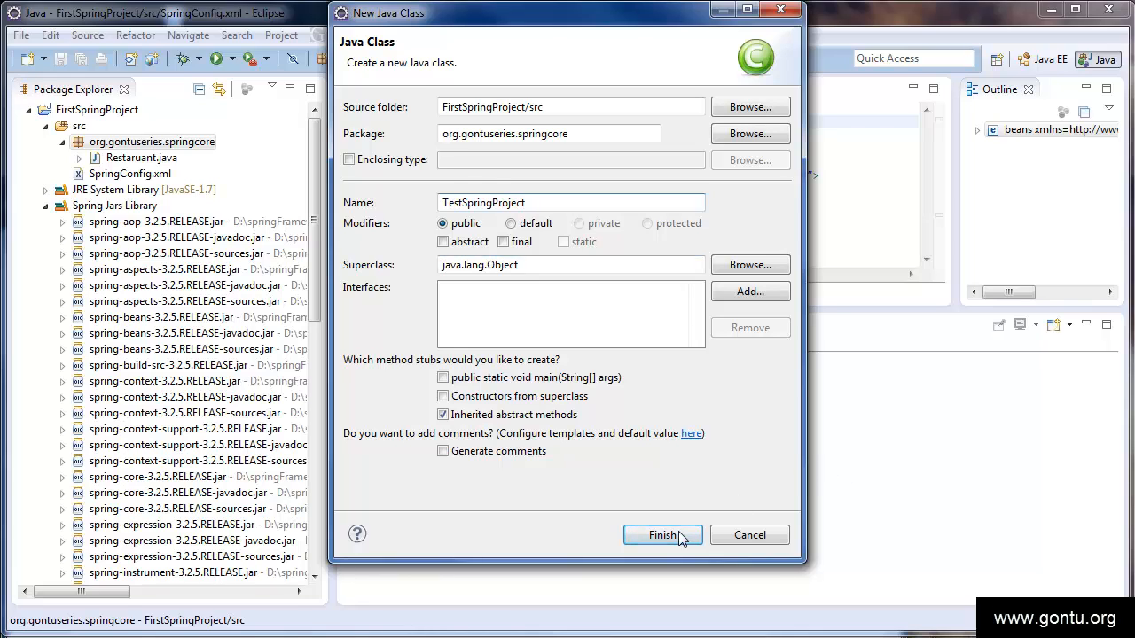
left_click(663, 535)
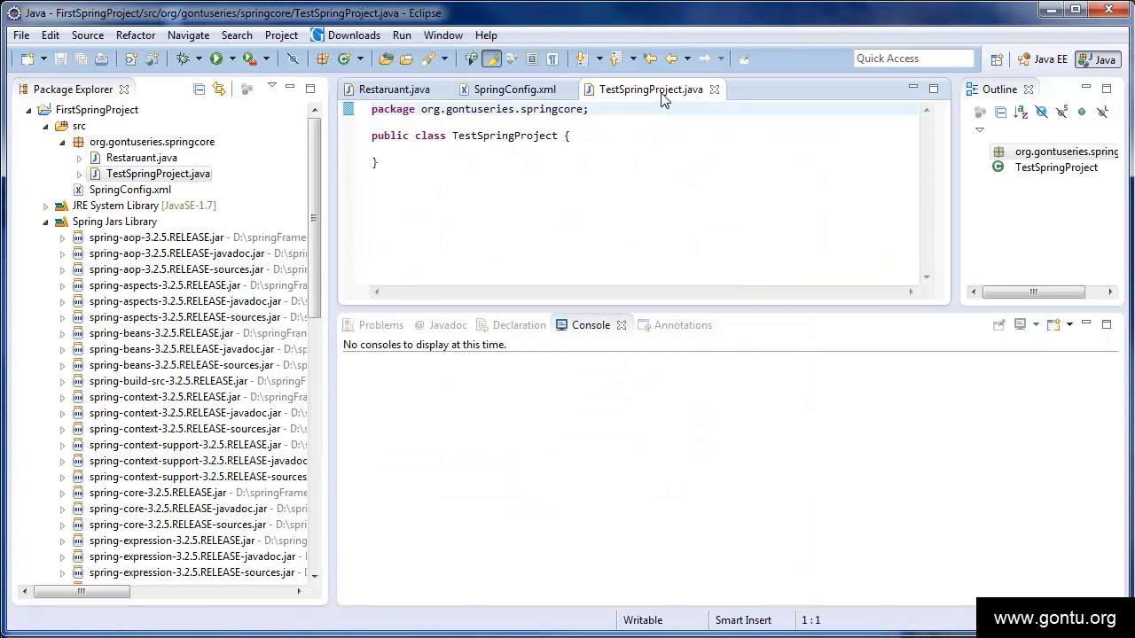
double_click(652, 88)
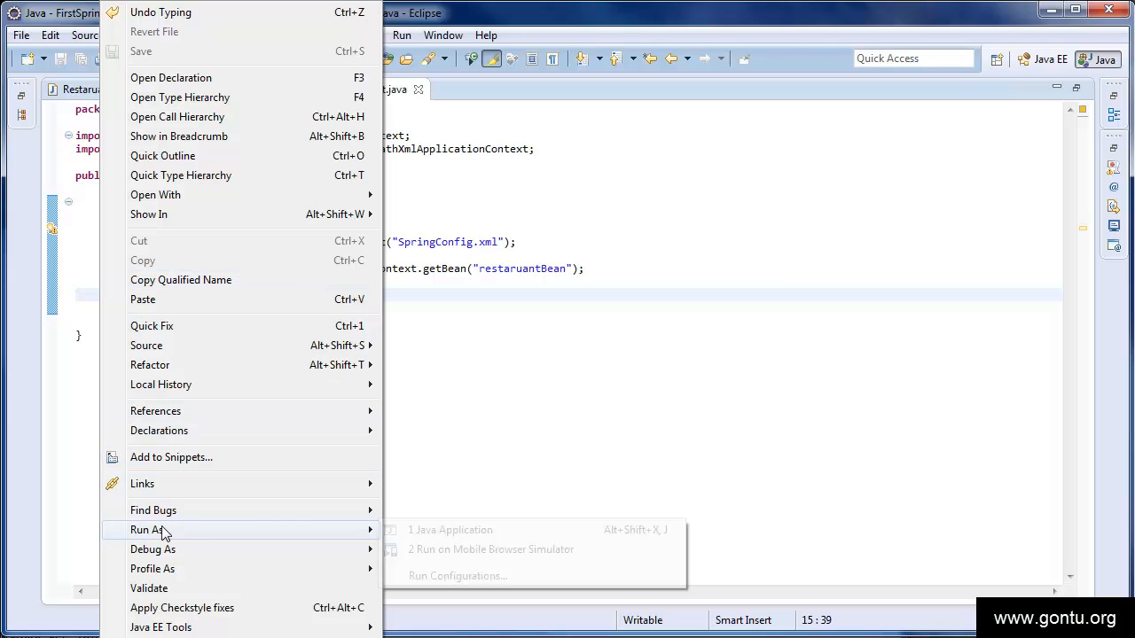
Run TestSpringProject as a Java Application so the console prints "Welcome to our Restaurant!!"
left_click(451, 529)
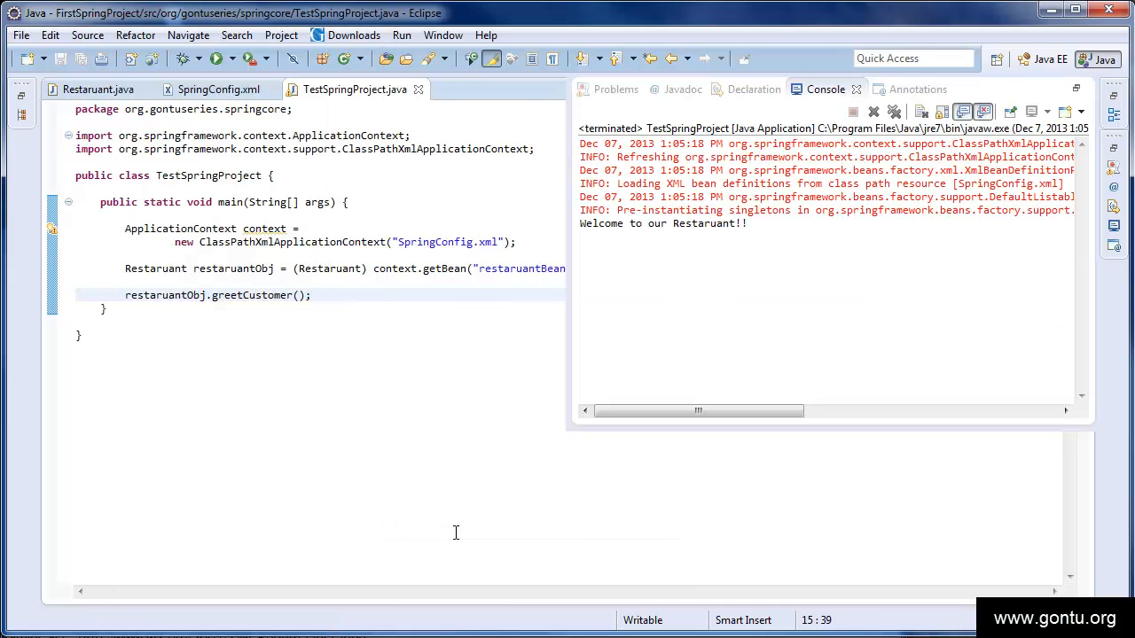
mouse_move(613, 298)
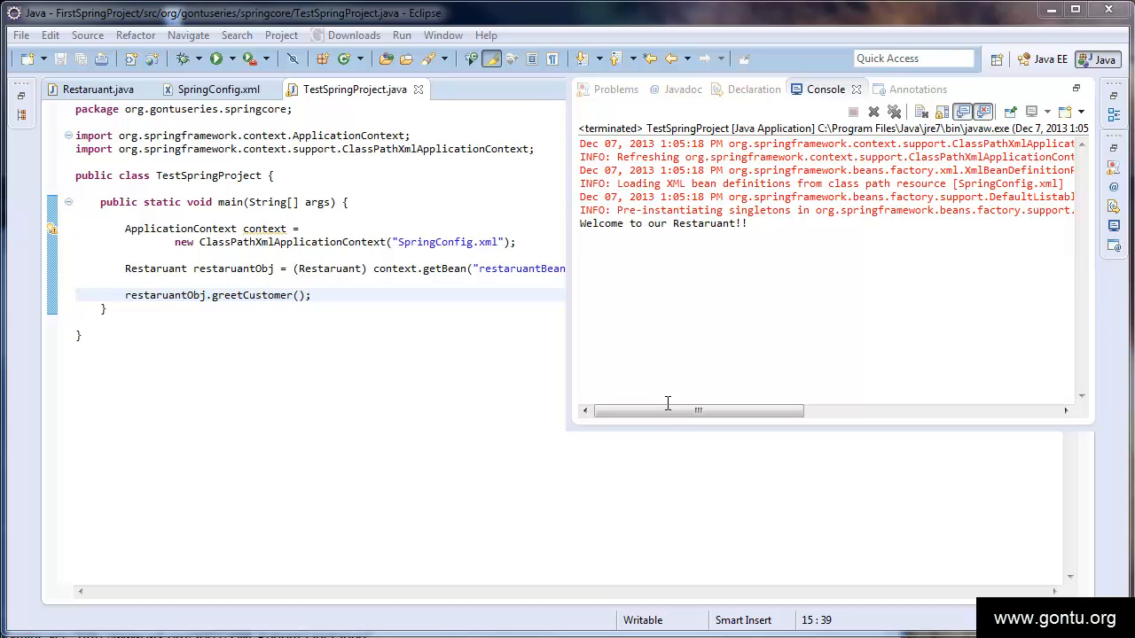
mouse_move(769, 397)
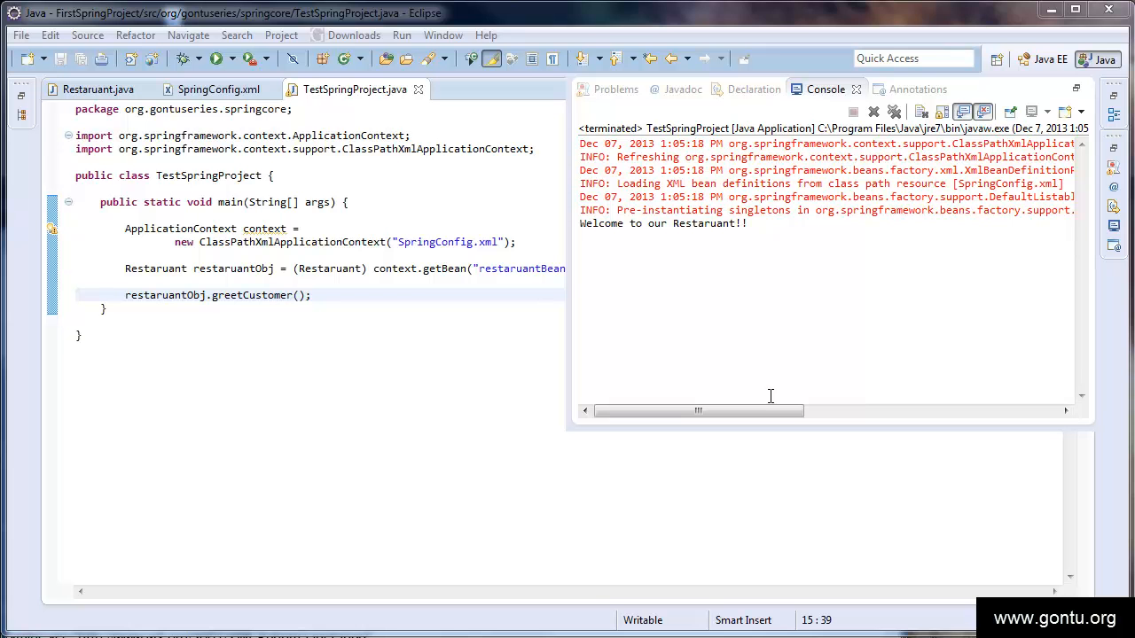